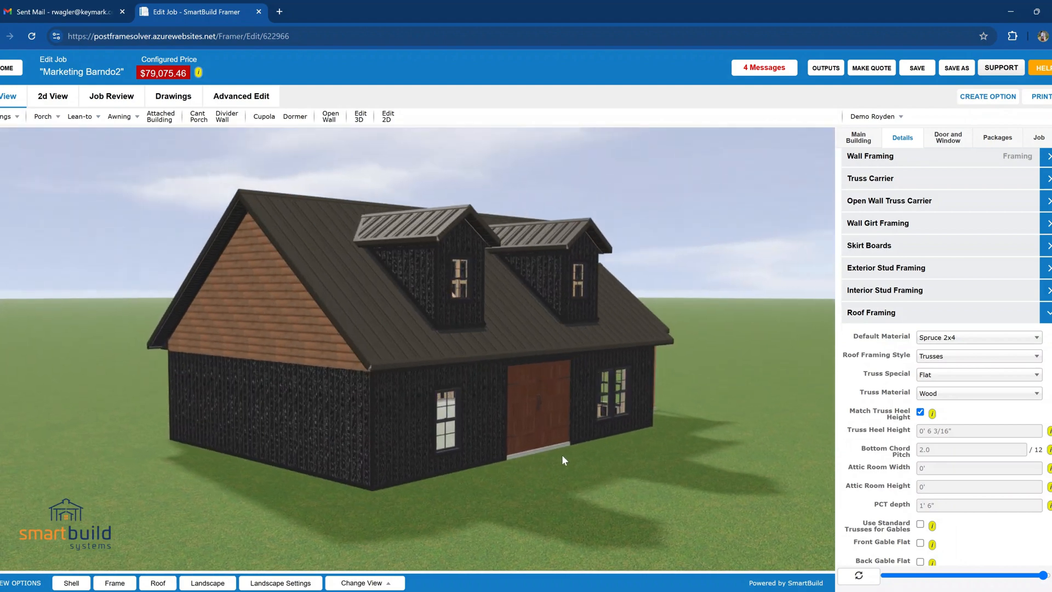
mouse_move(283, 364)
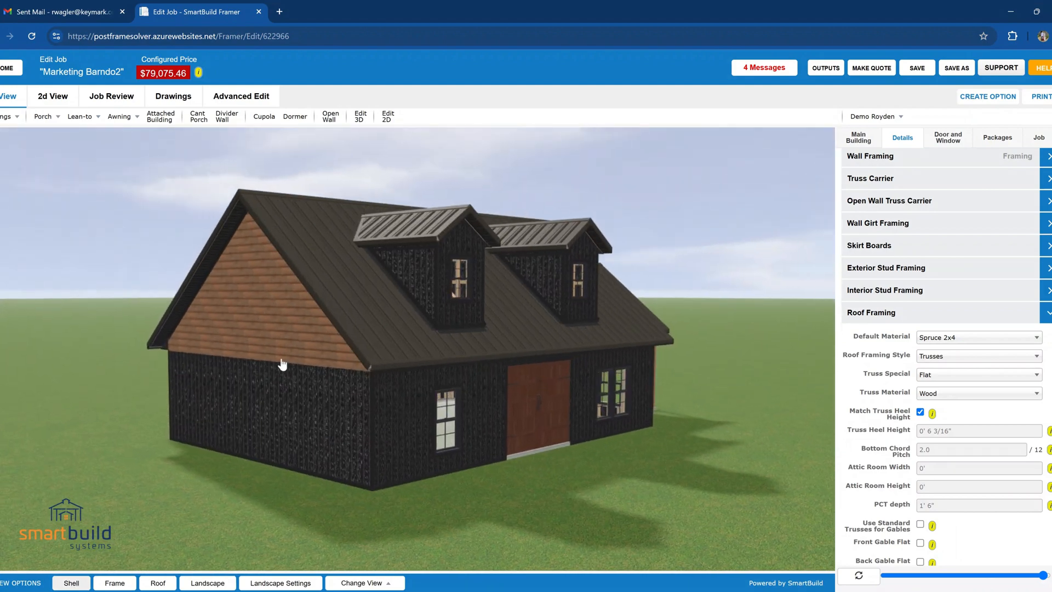
Step: Display the barndominium as bare wall and roof framing only in the 3D view
left_click(115, 582)
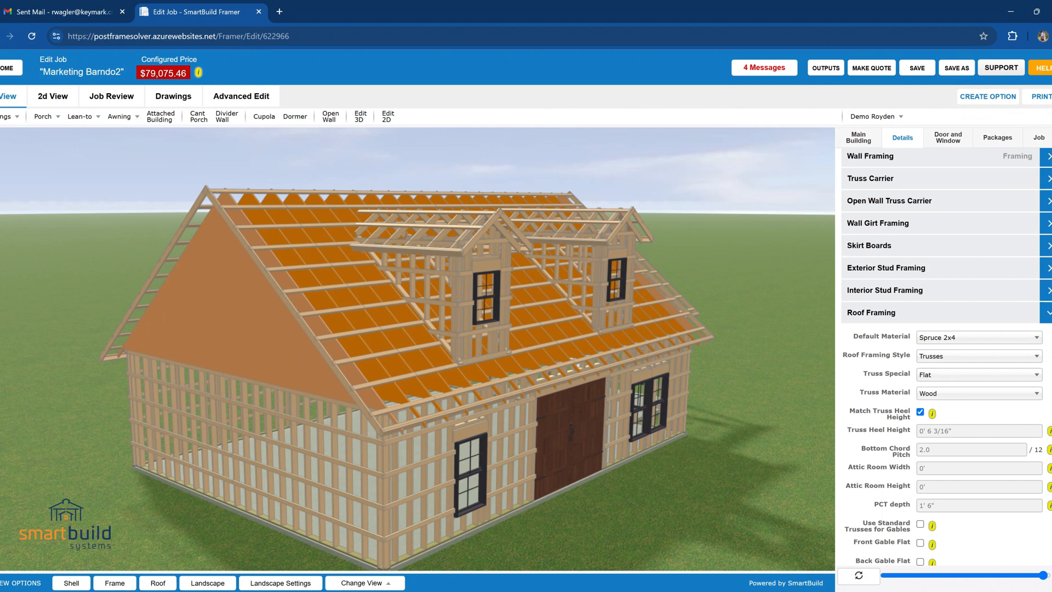
mouse_move(328, 294)
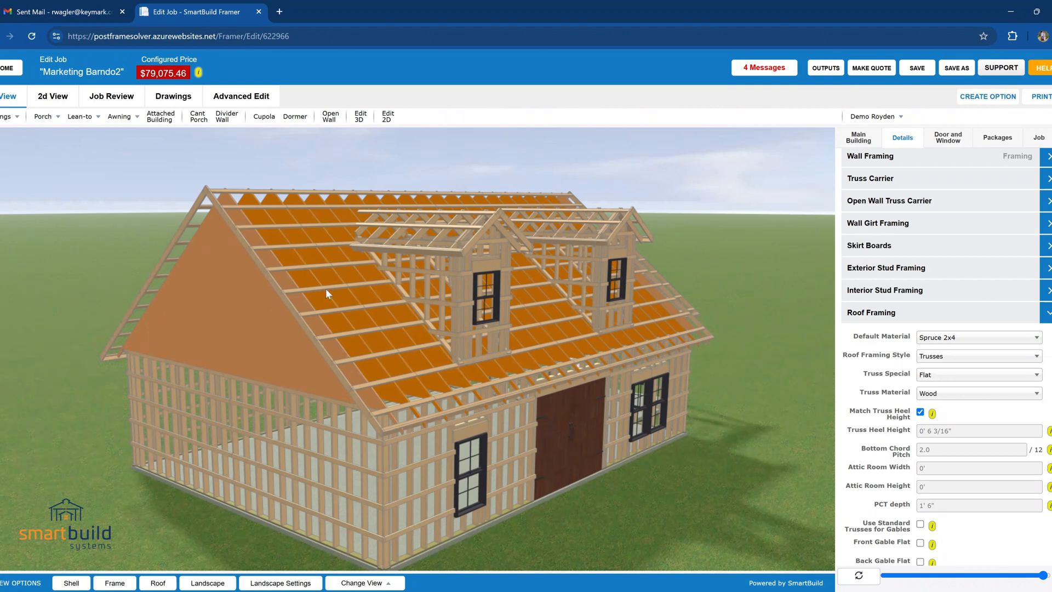
mouse_move(386, 297)
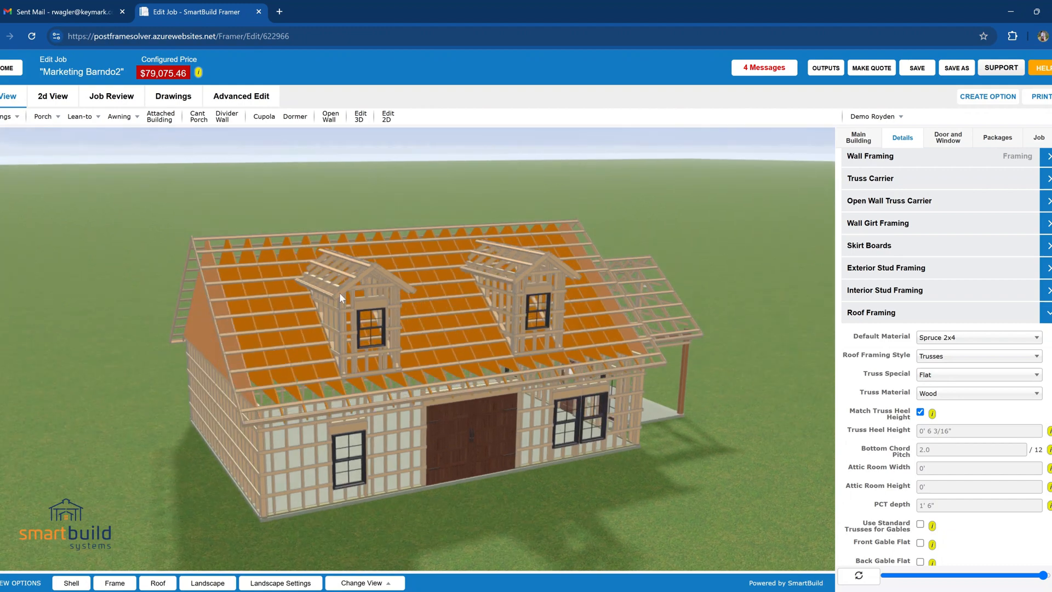
mouse_move(387, 289)
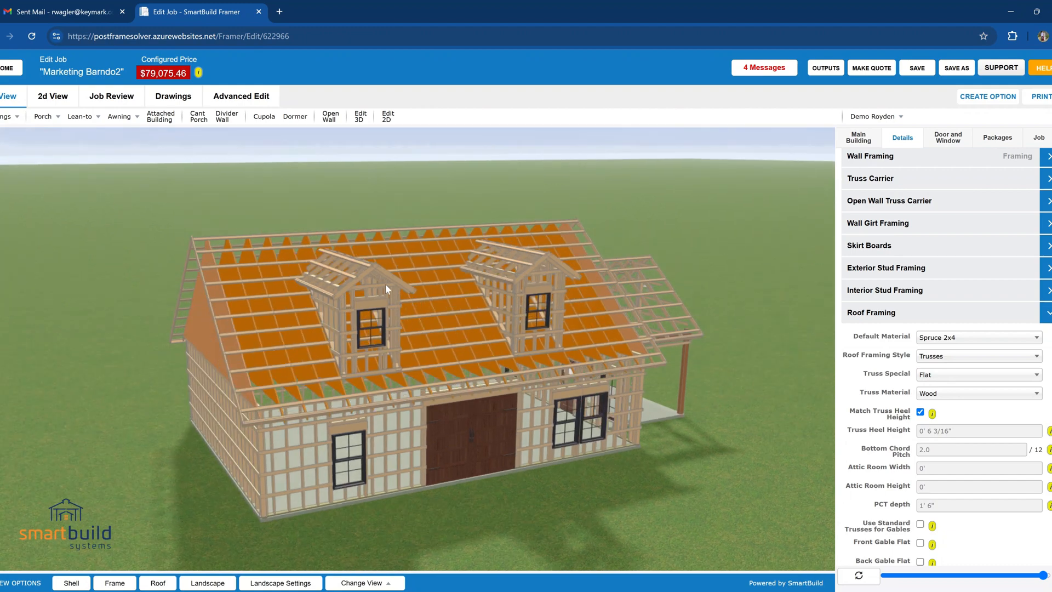
left_click(112, 96)
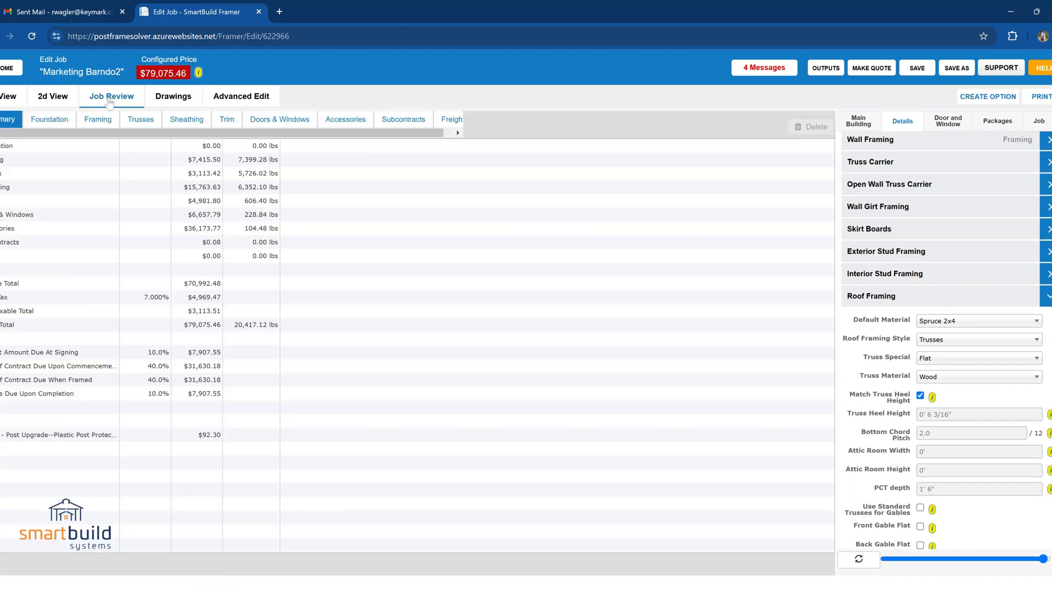
left_click(140, 119)
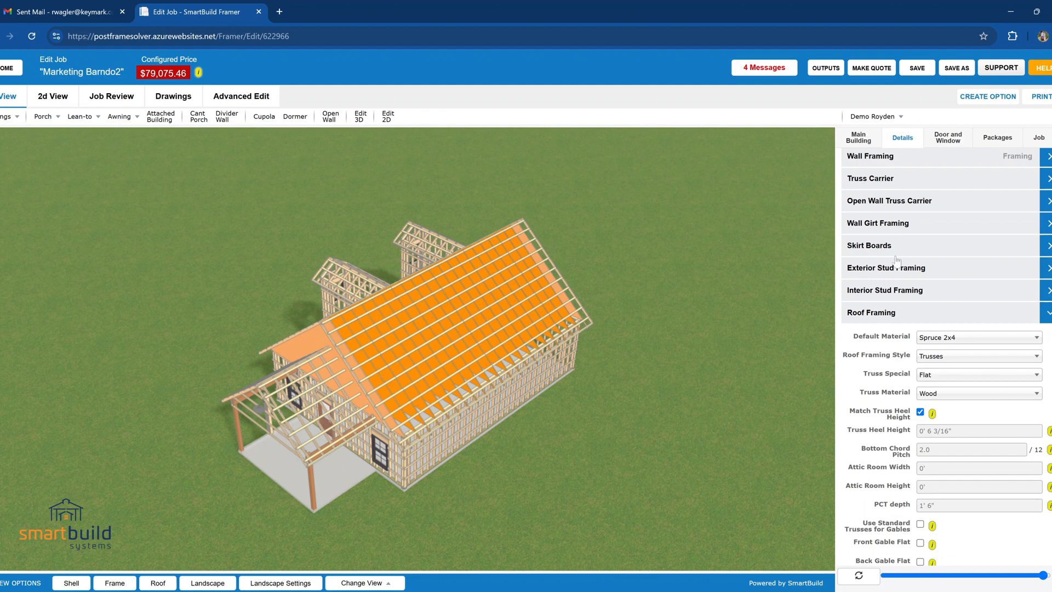
mouse_move(881, 374)
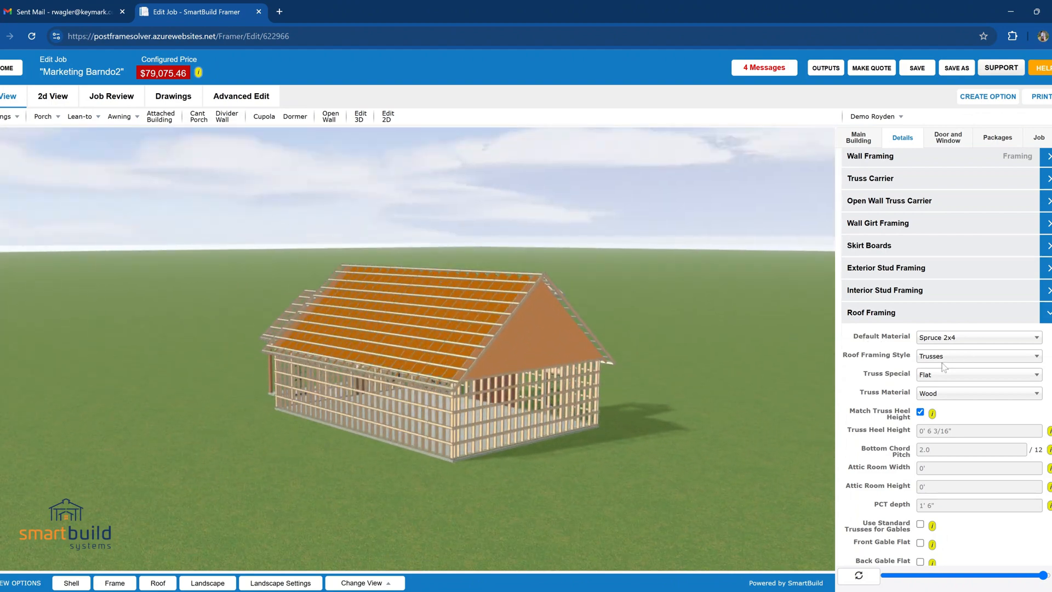
mouse_move(493, 382)
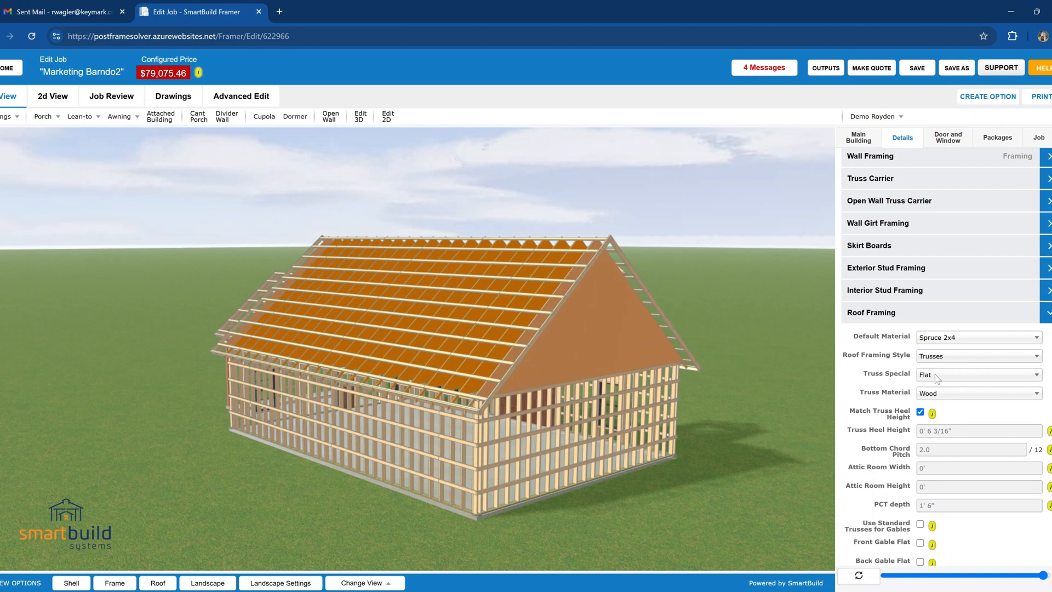
Step: Set Truss Special to Attic with a 6' 8" attic room height in Roof Framing
left_click(977, 374)
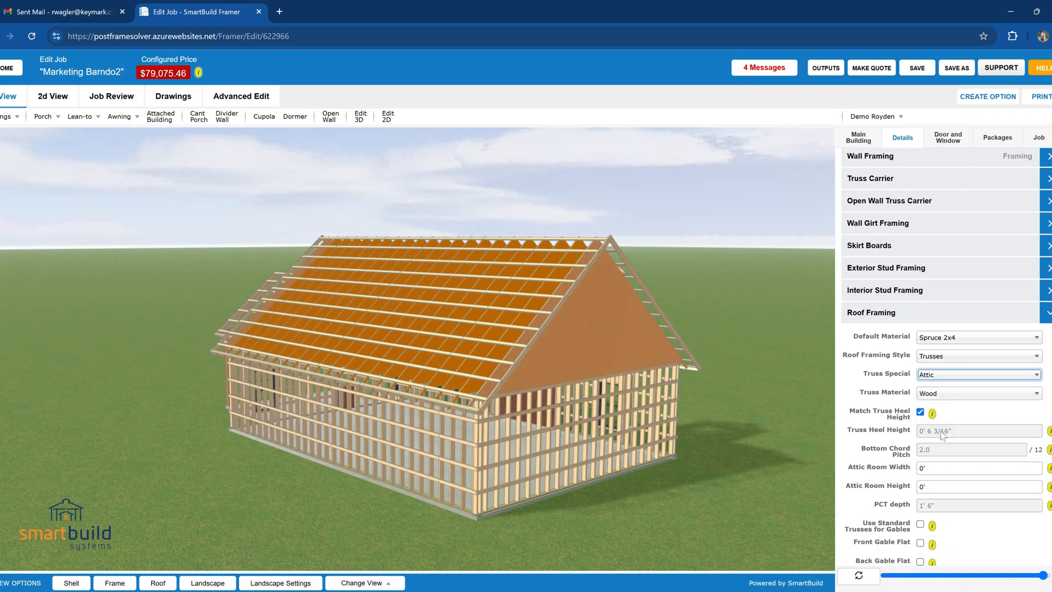
scroll("down", 3)
type("12")
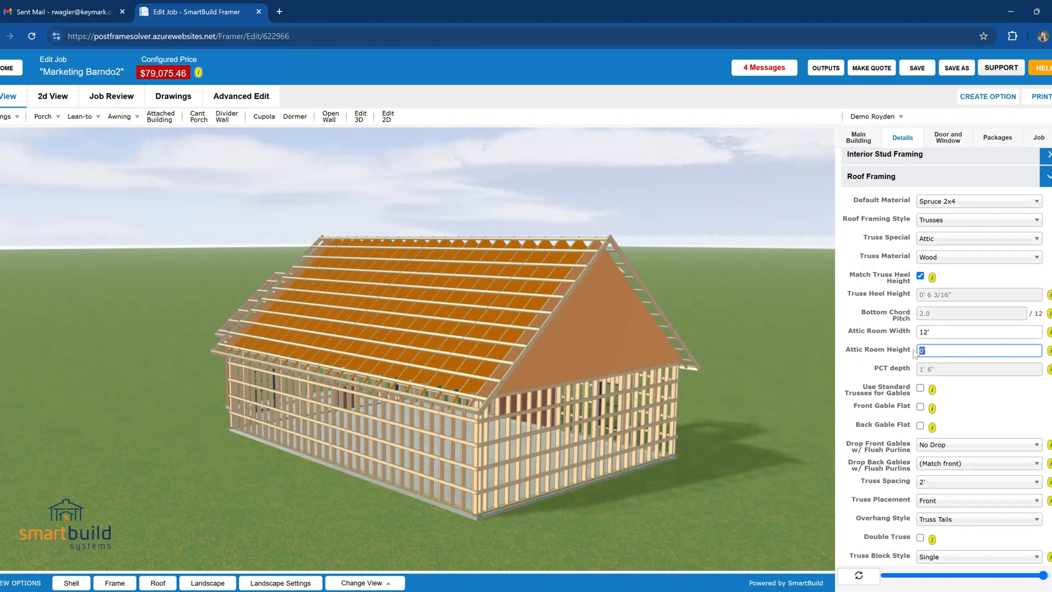
type("6'8")
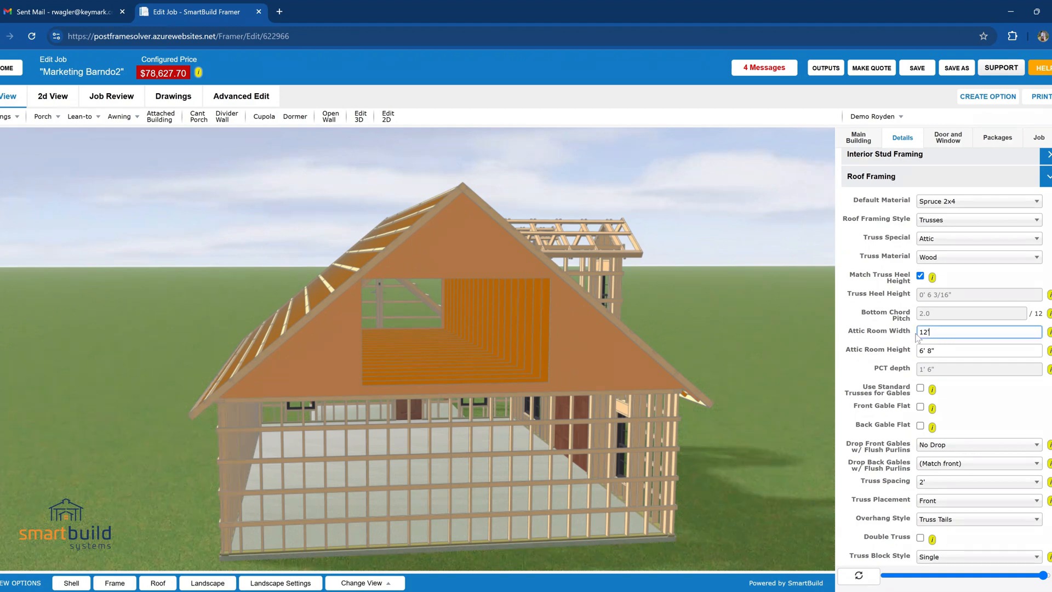
Step: Change the attic room width from 12' to 10'
triple_click(976, 331)
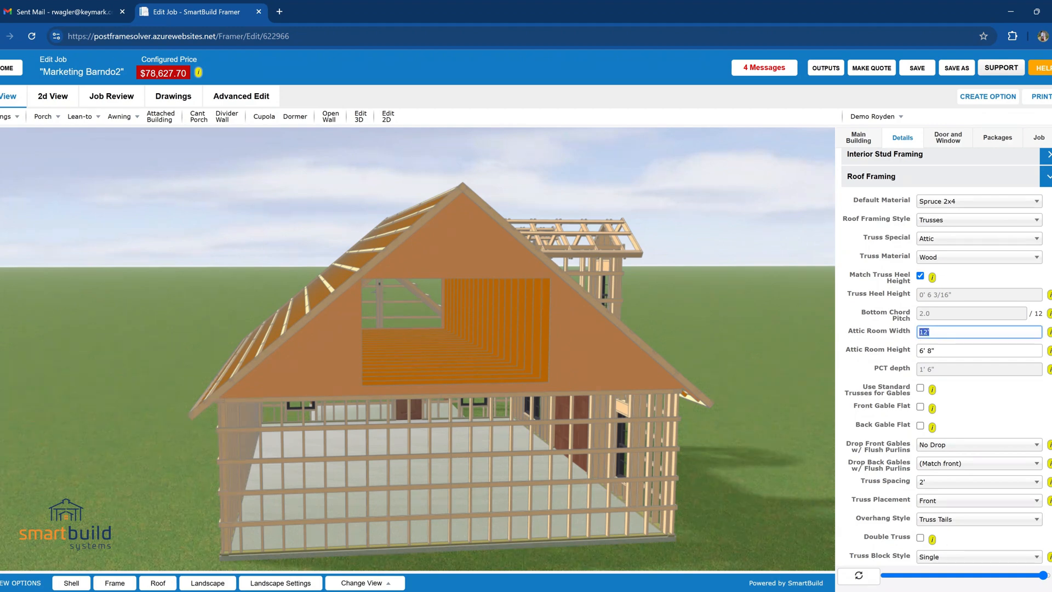
type("10")
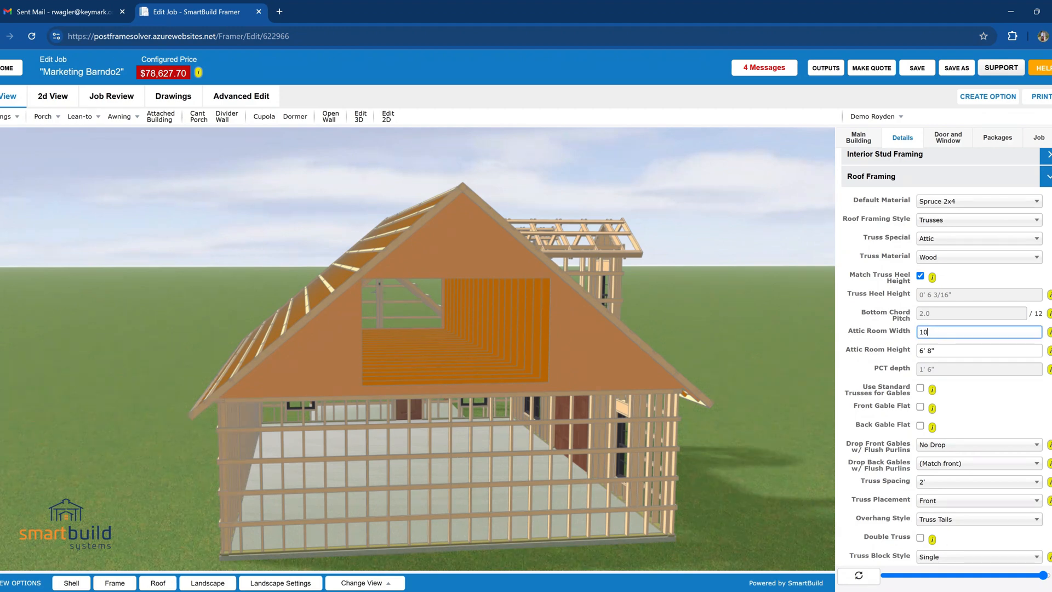
type("1")
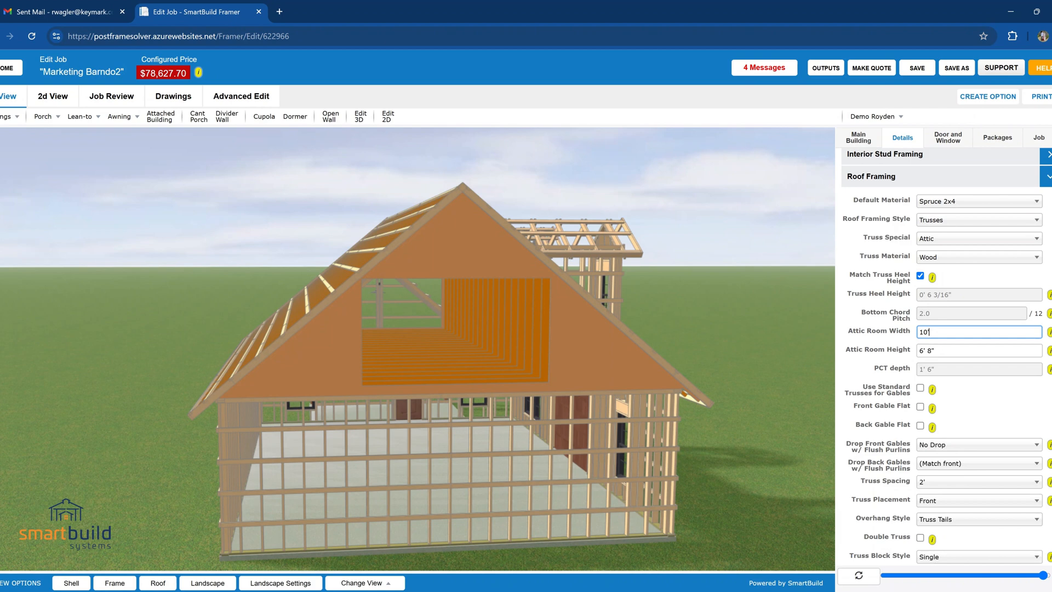
type("'")
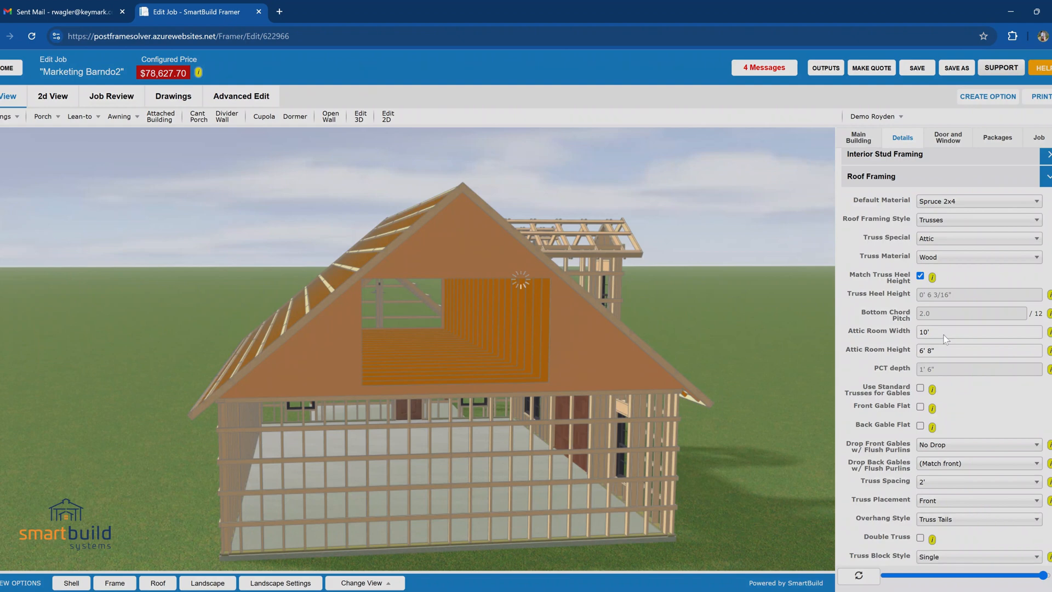
mouse_move(658, 325)
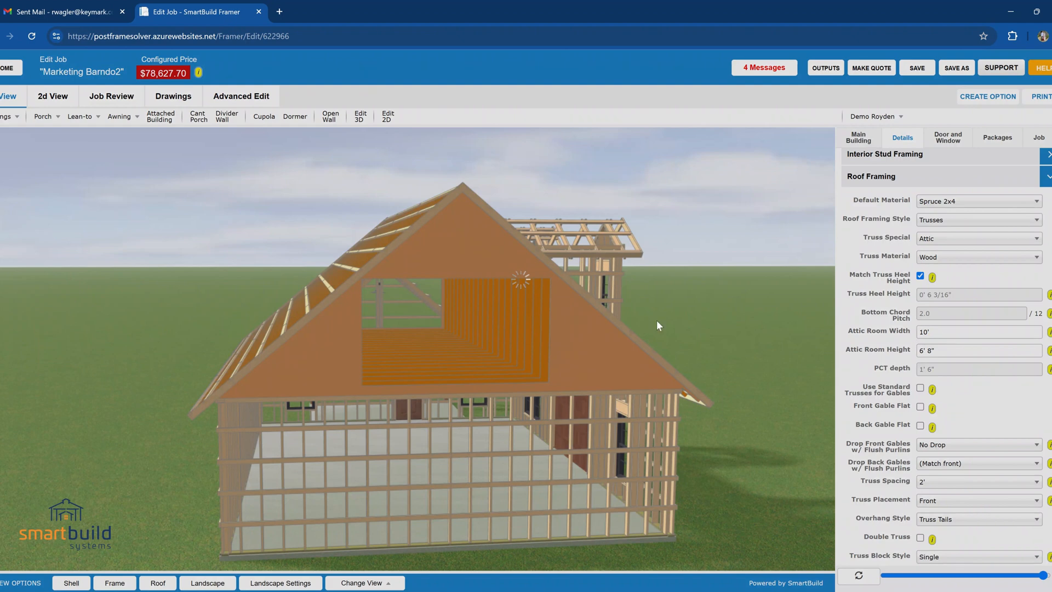
mouse_move(497, 294)
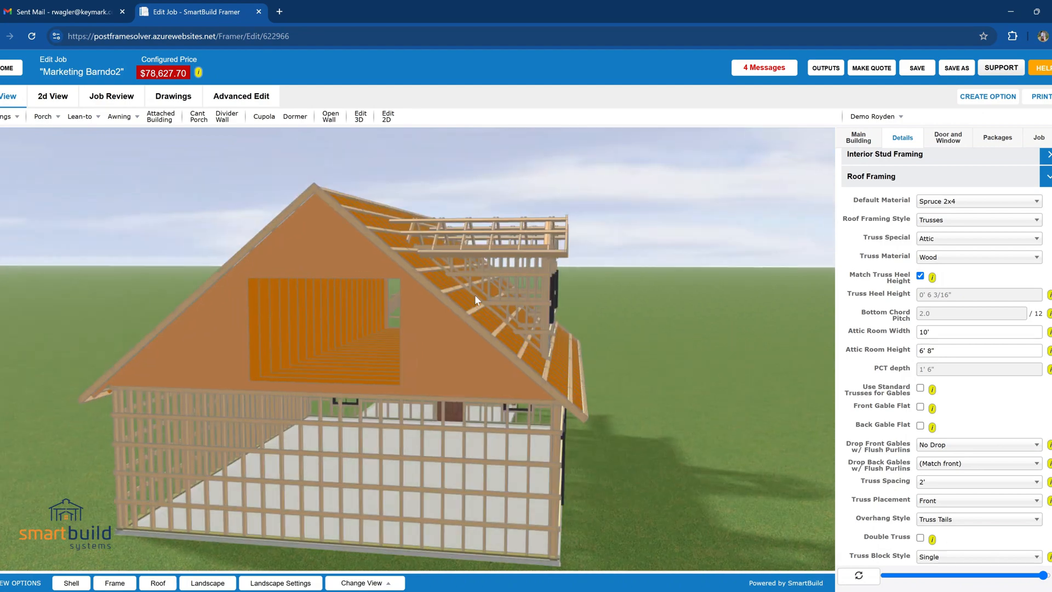
mouse_move(429, 326)
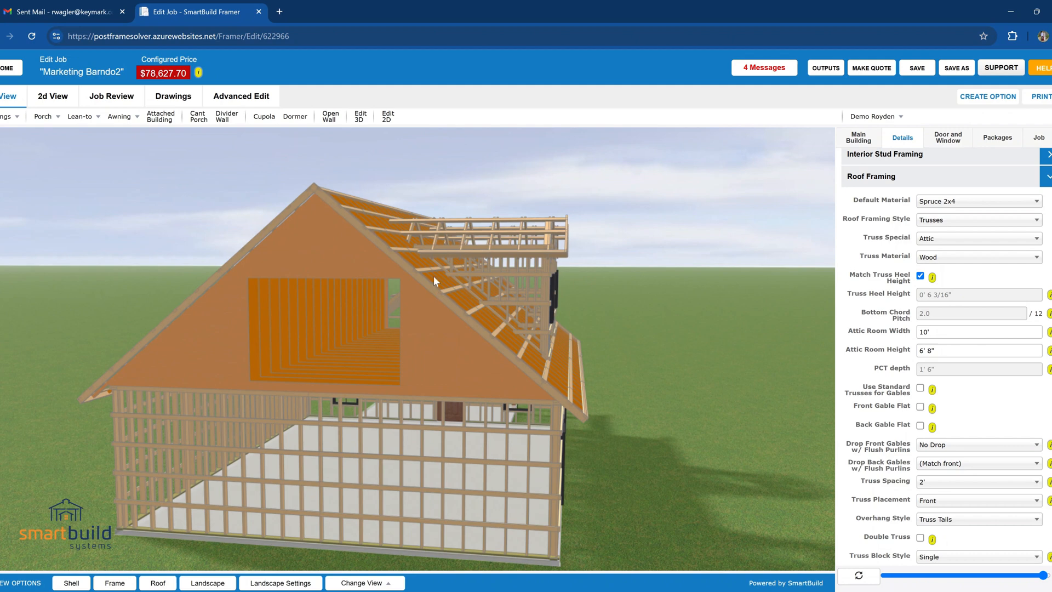
mouse_move(101, 99)
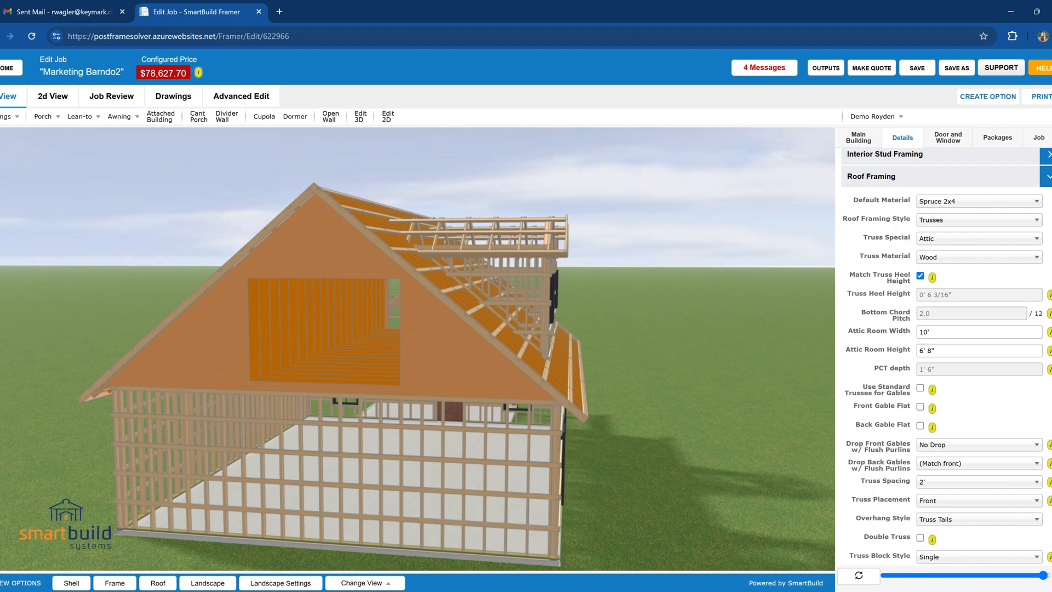
mouse_move(238, 214)
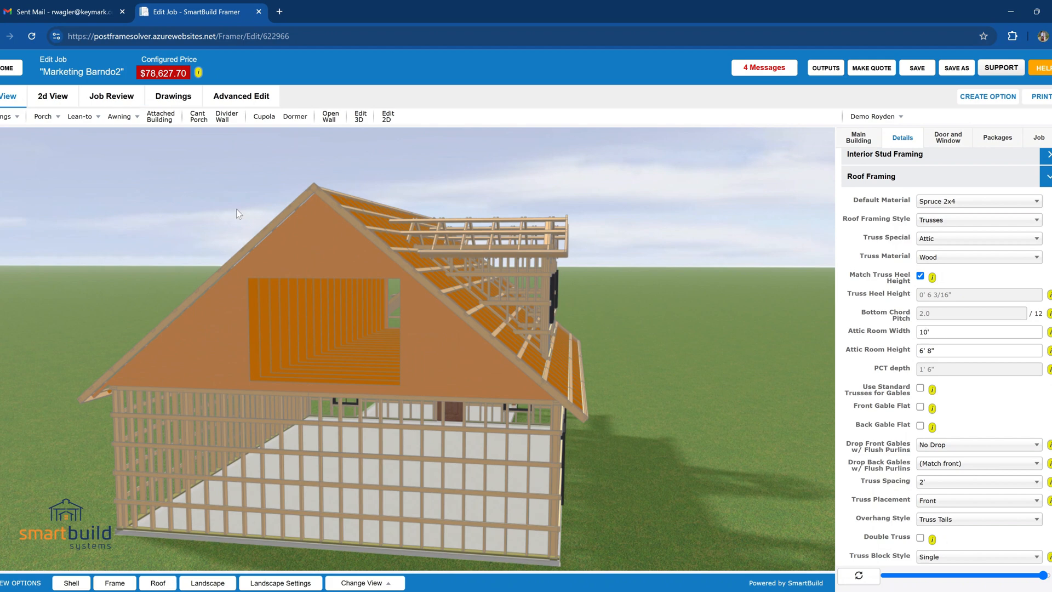
mouse_move(167, 117)
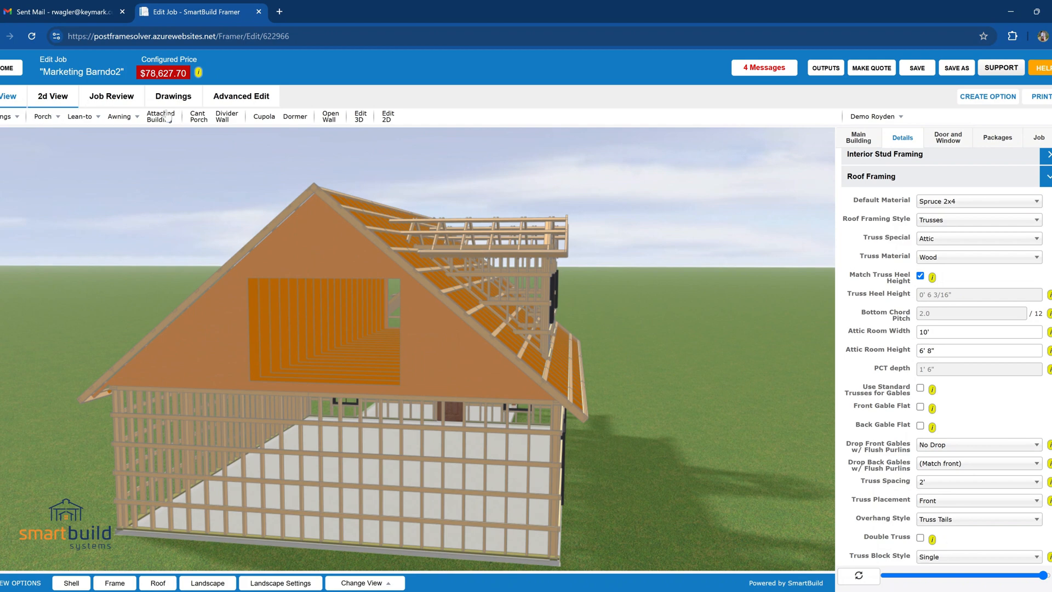
Step: Bring up fix details for the unmatched 20-piece attic truss from the Job Review truss list
left_click(111, 97)
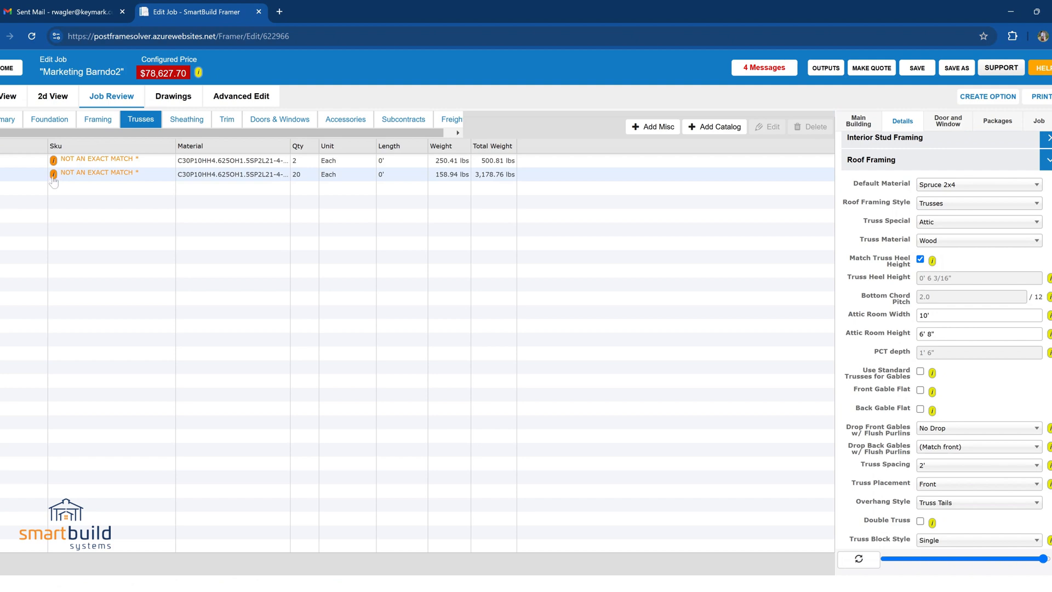
left_click(54, 174)
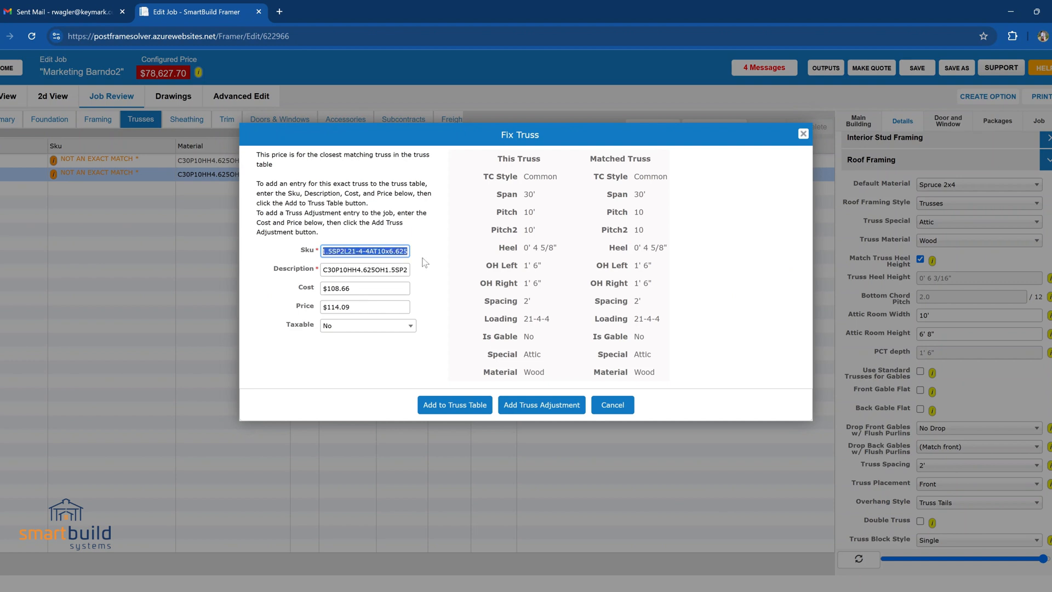
Step: Add SKU C30P10HH4.625OHnew as a 'new attic' truss to the truss table at $108.66 cost, $114.09 price
type("C30P10HH4.625OHnew attic")
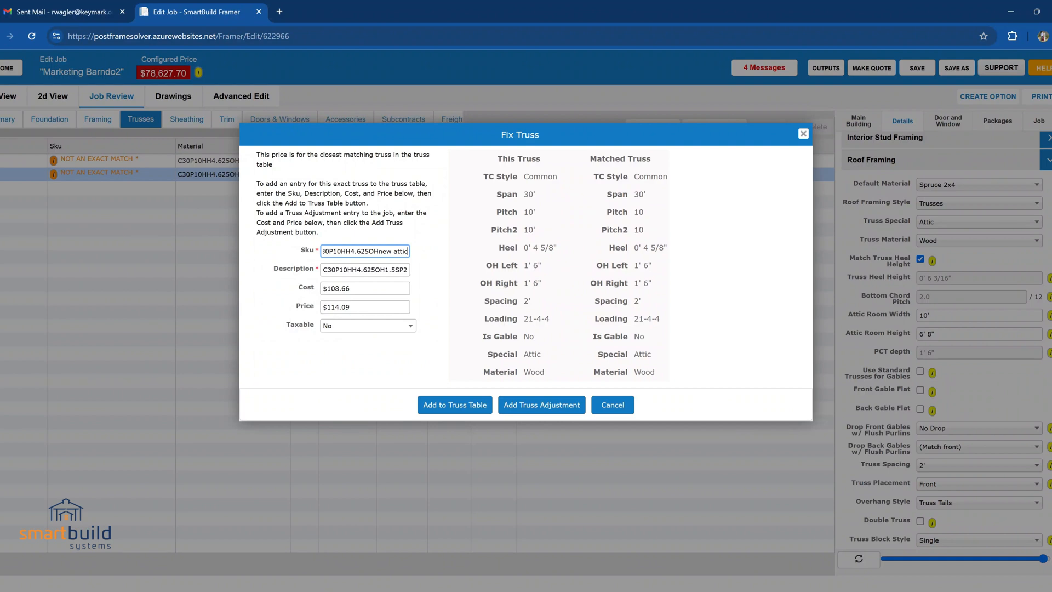
triple_click(364, 270)
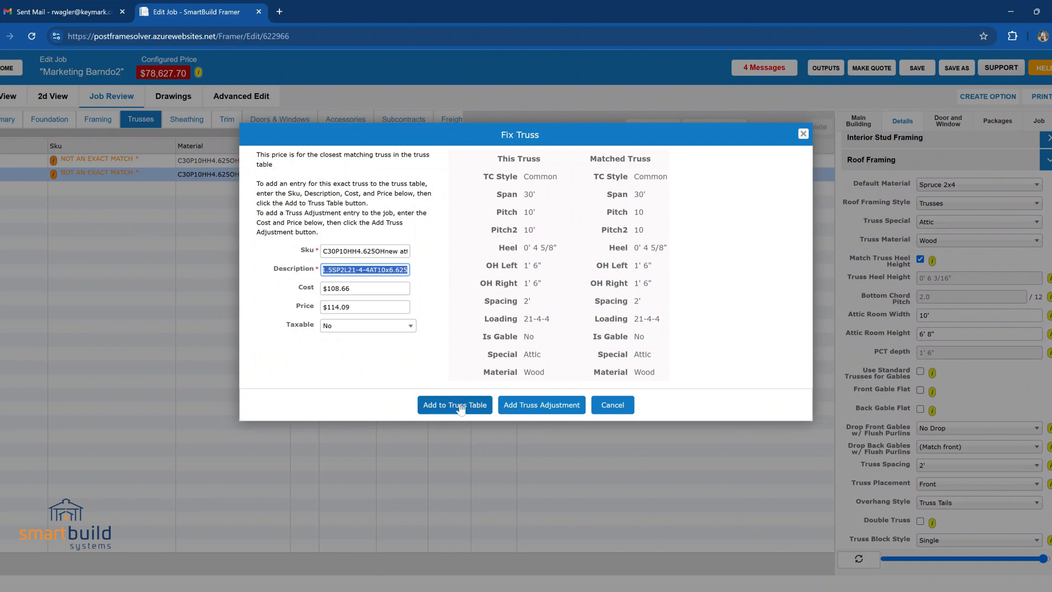
mouse_move(455, 404)
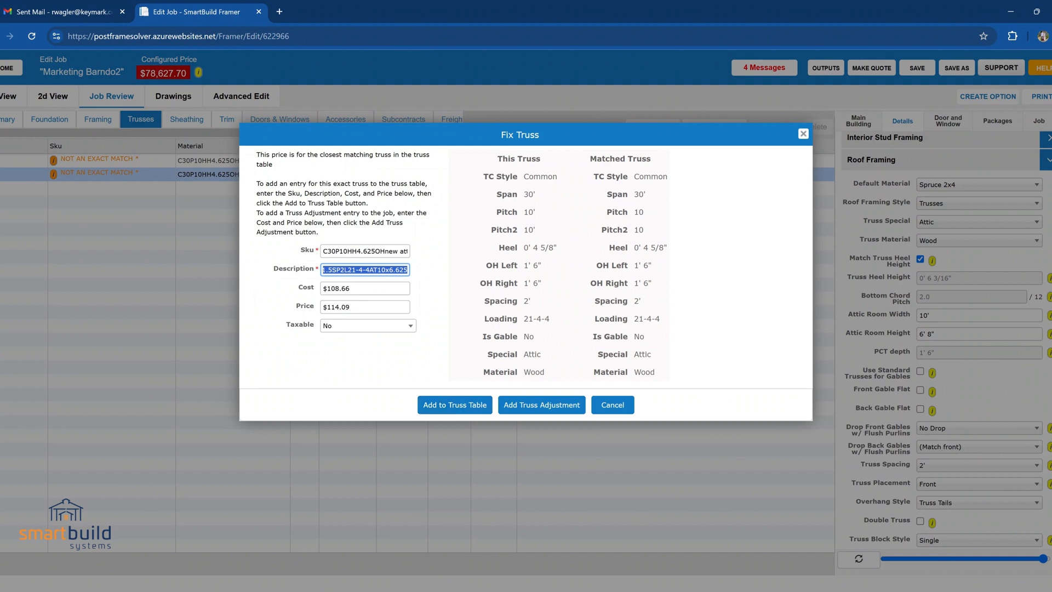
mouse_move(572, 298)
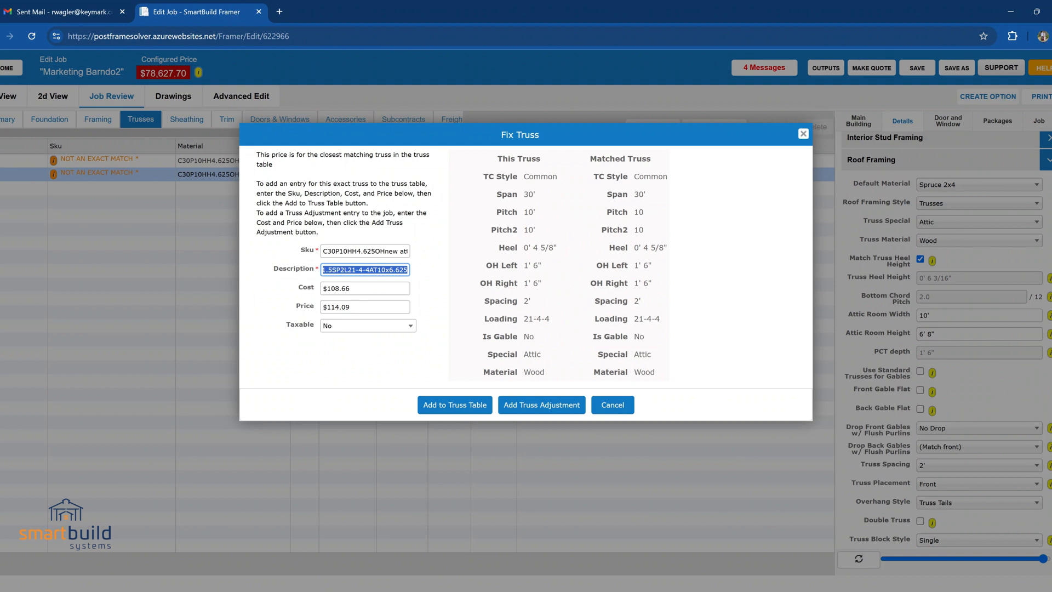
mouse_move(366, 236)
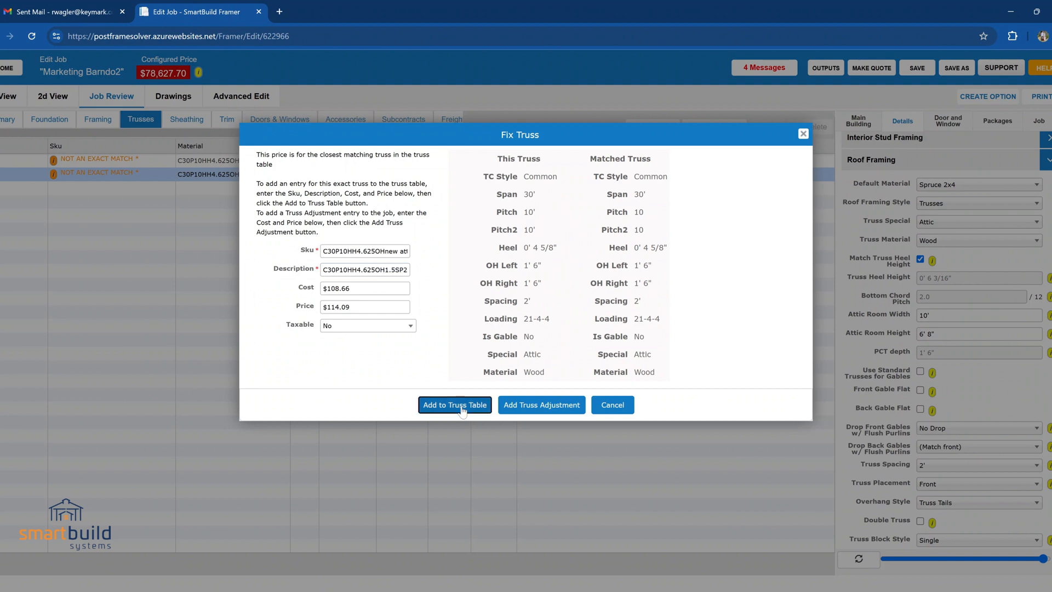
left_click(454, 405)
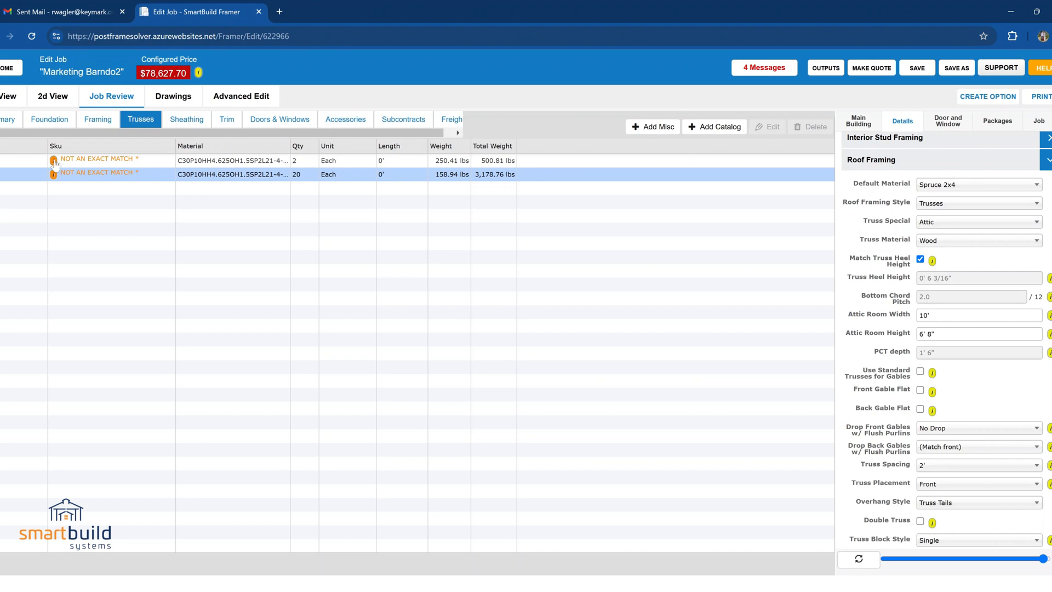
Step: View the webbed attic trusses in 3D, then bring up details of the now-matched new attic truss
left_click(52, 160)
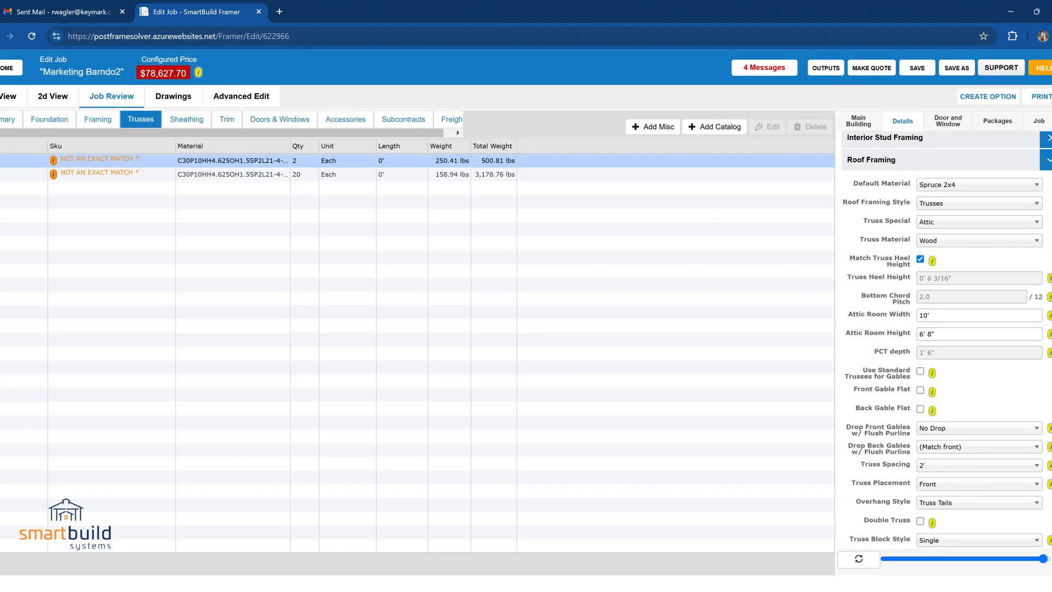
left_click(8, 96)
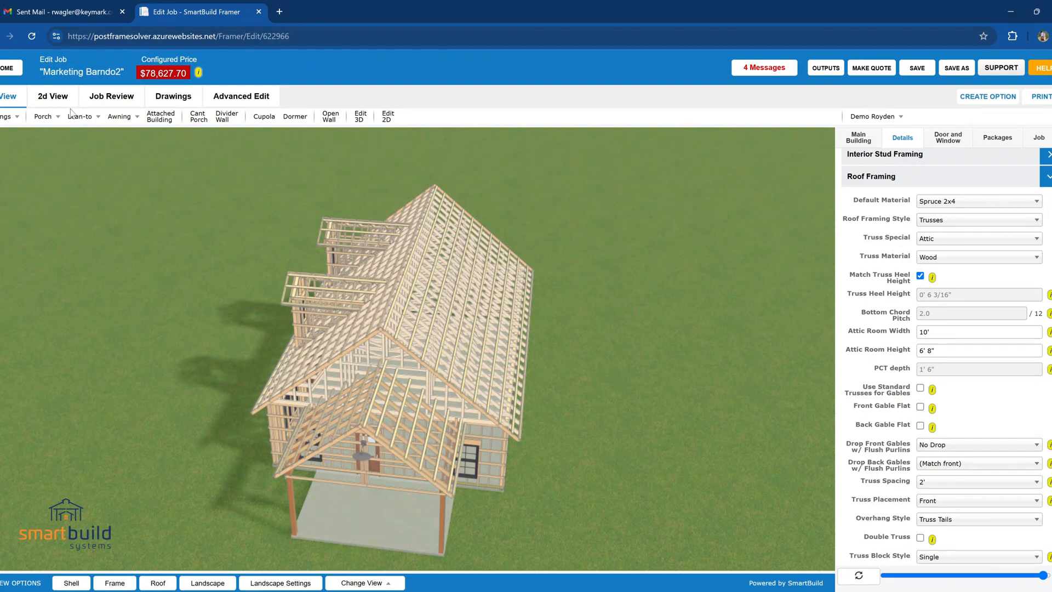
left_click(111, 96)
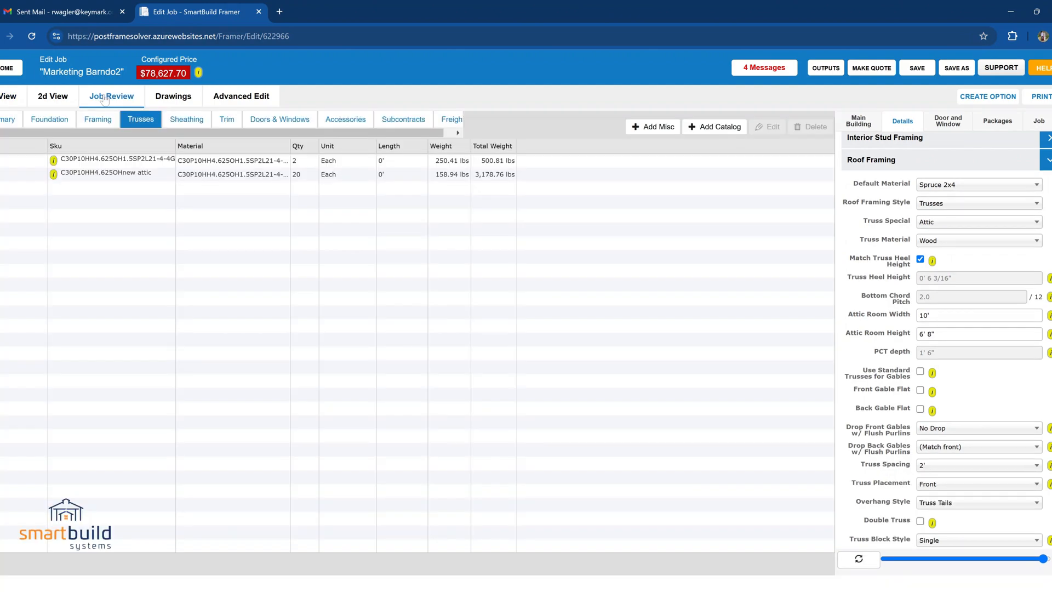
mouse_move(67, 179)
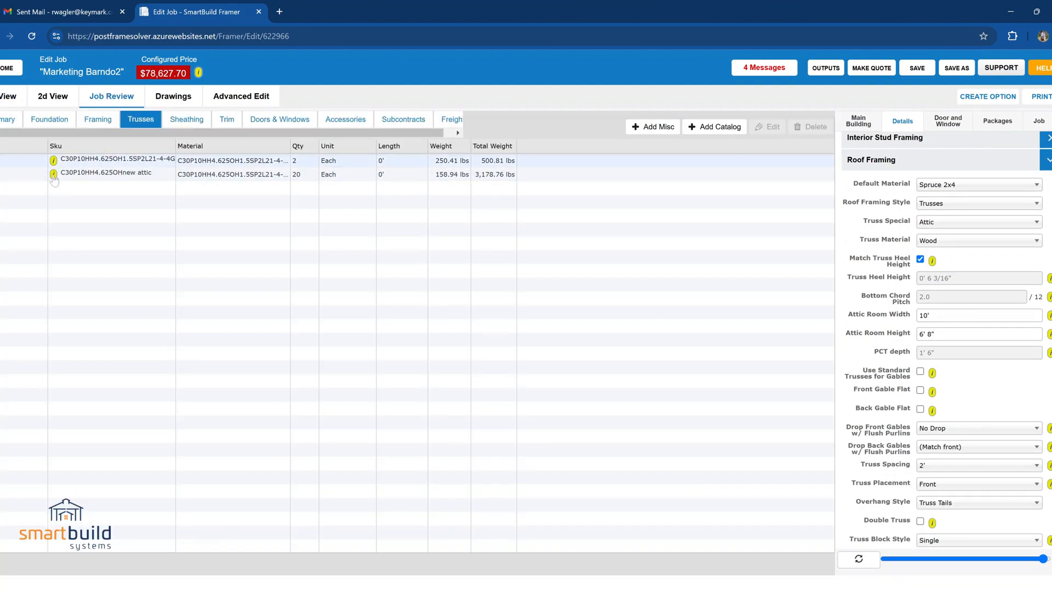
left_click(53, 175)
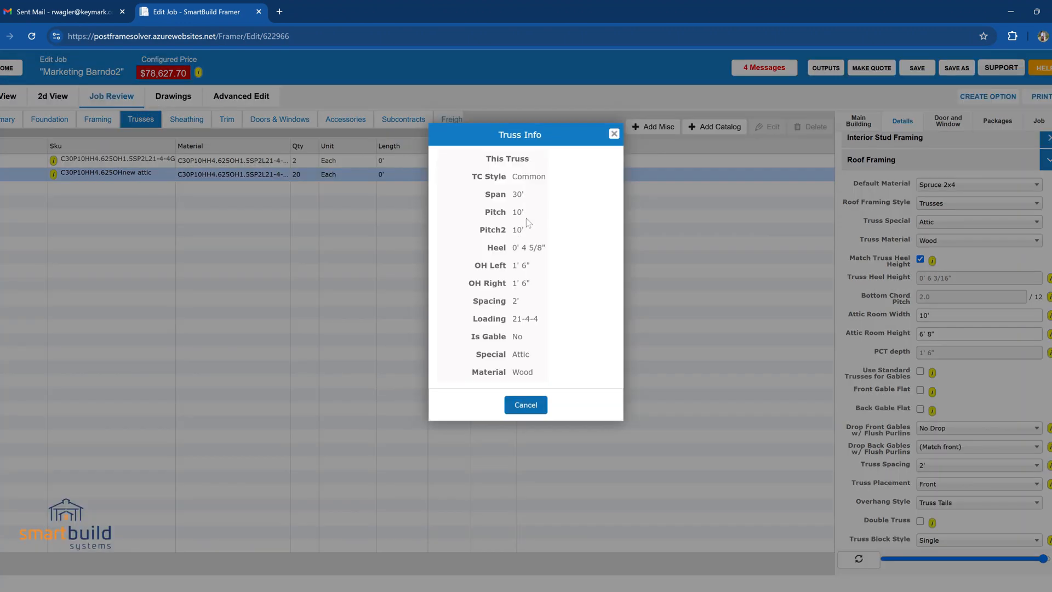
Step: Close the truss details to review costs, the new attic truss at $108.66 cost and $114.09 price
left_click(526, 404)
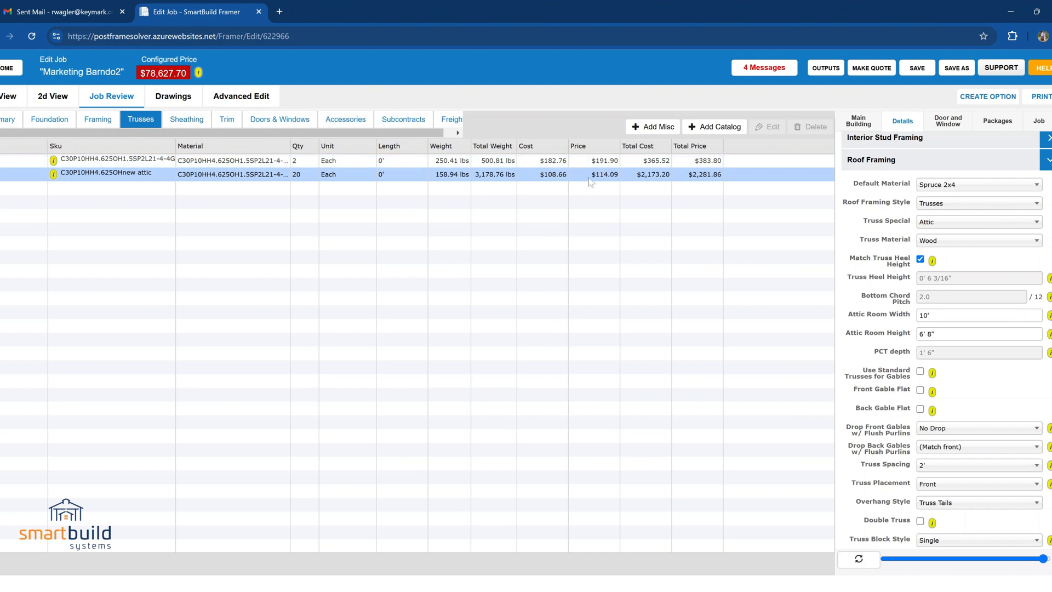
mouse_move(559, 181)
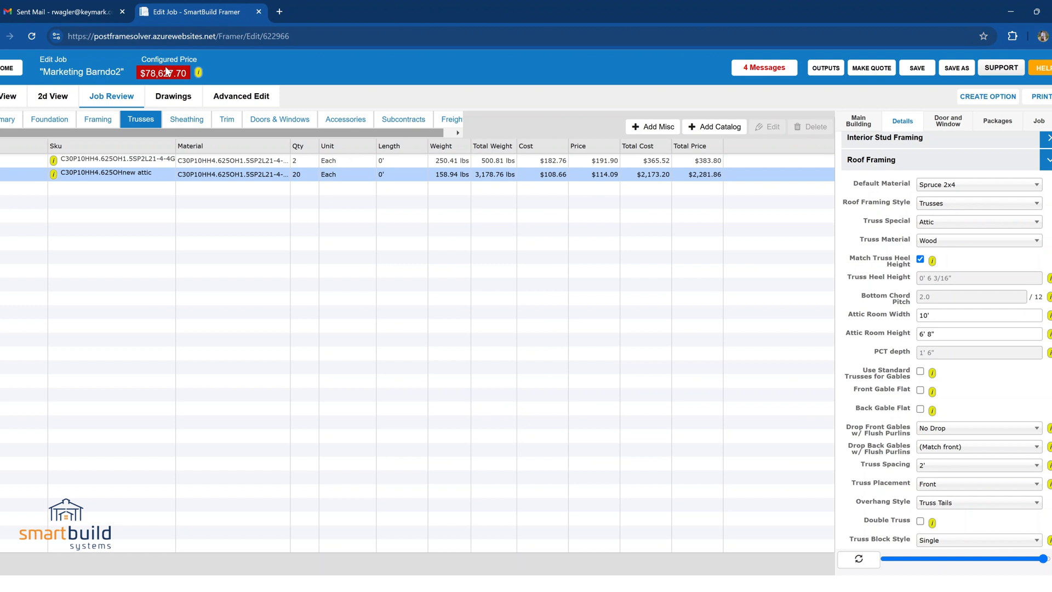
scroll("left", 3)
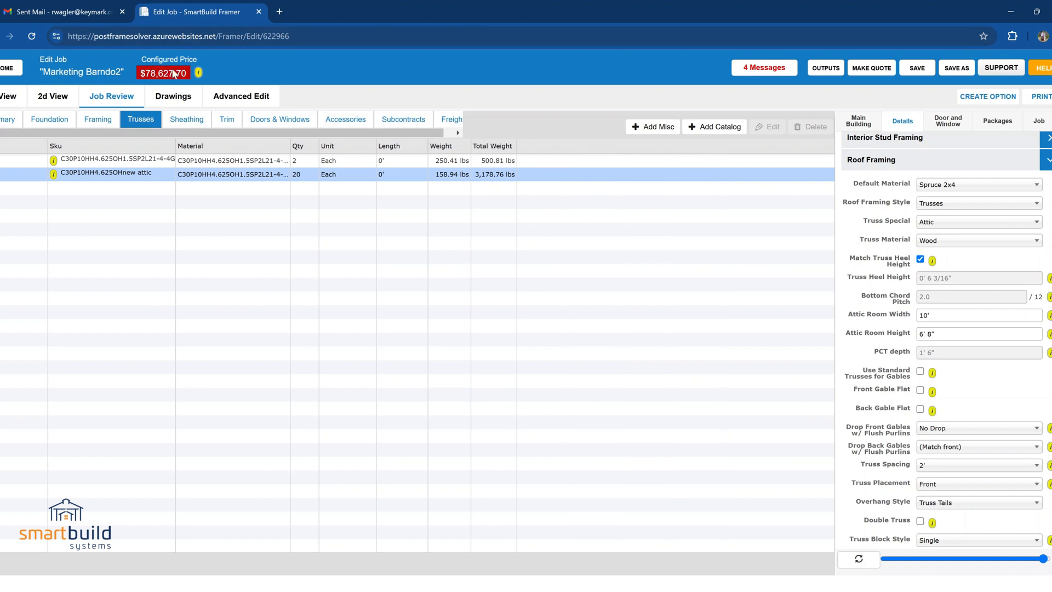
mouse_move(325, 324)
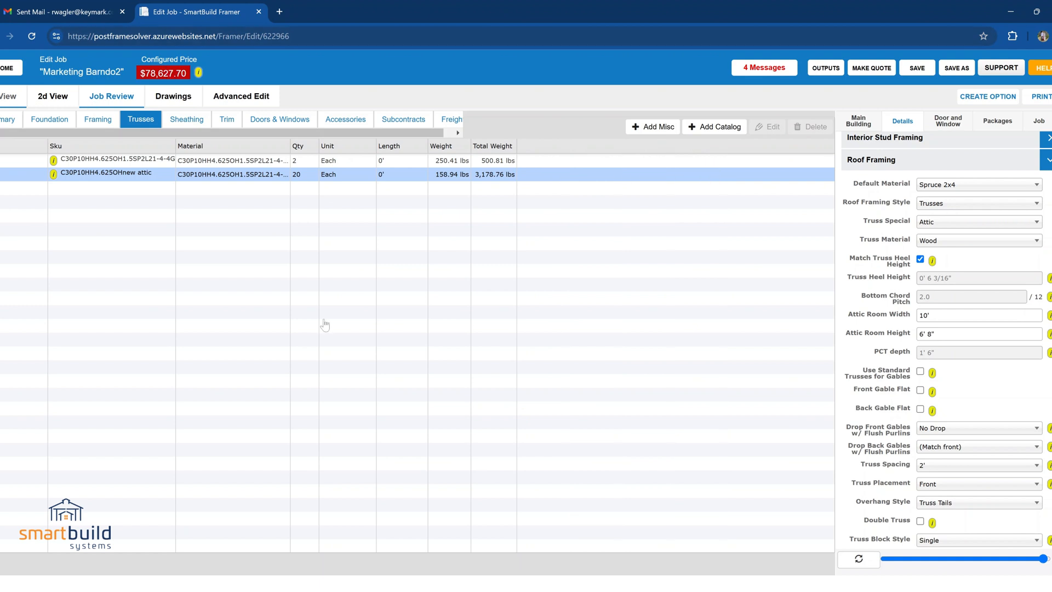